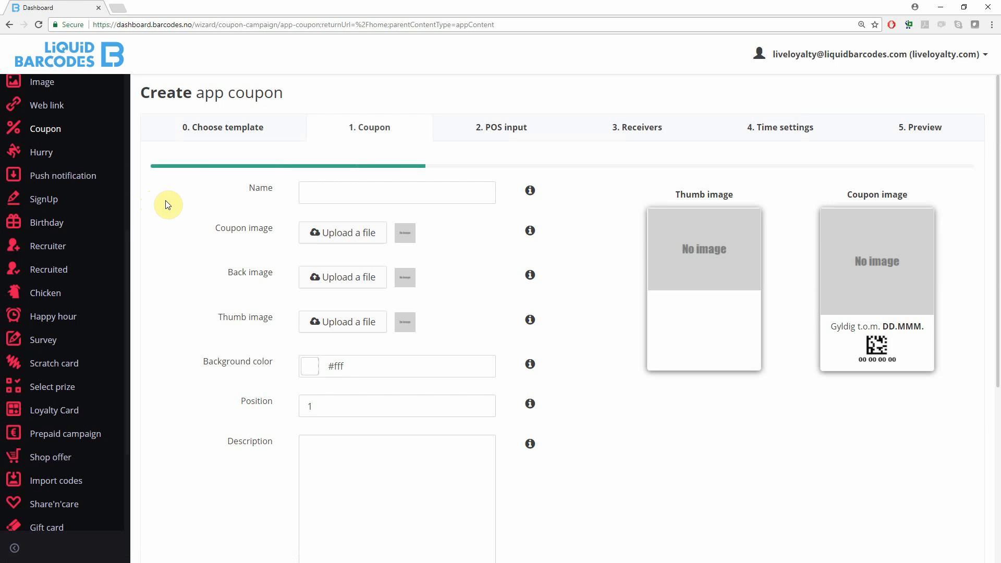
mouse_move(360, 142)
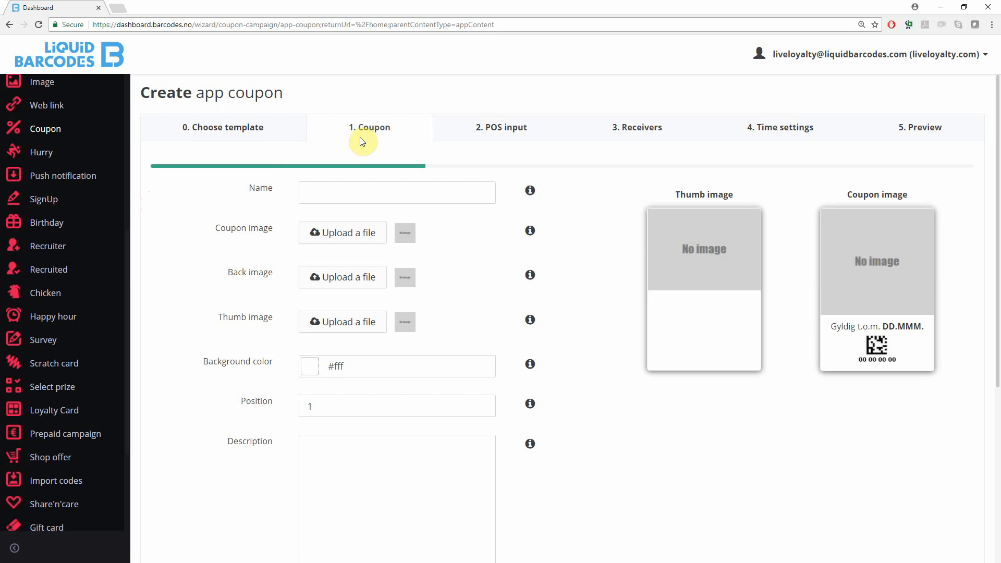
mouse_move(529, 192)
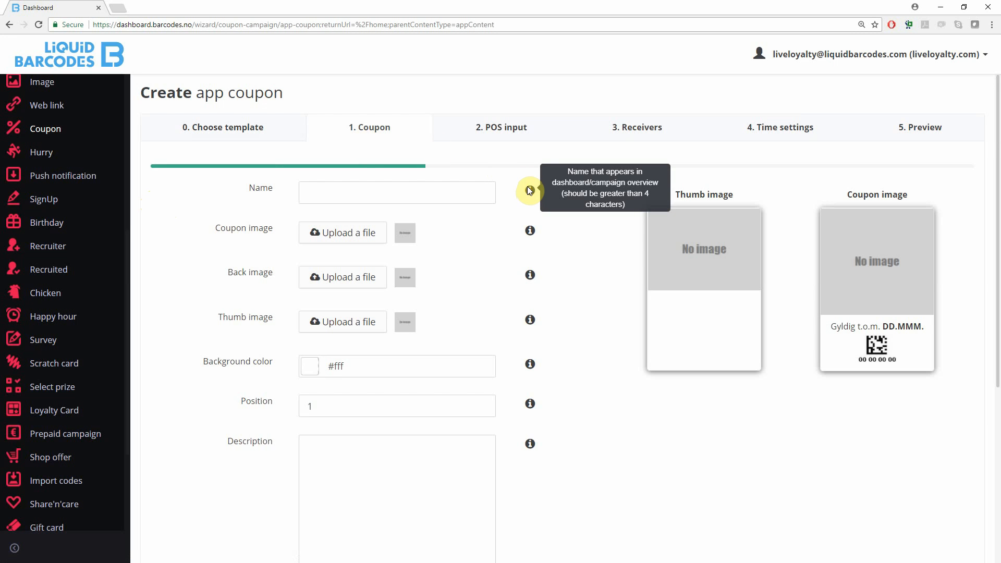
mouse_move(276, 194)
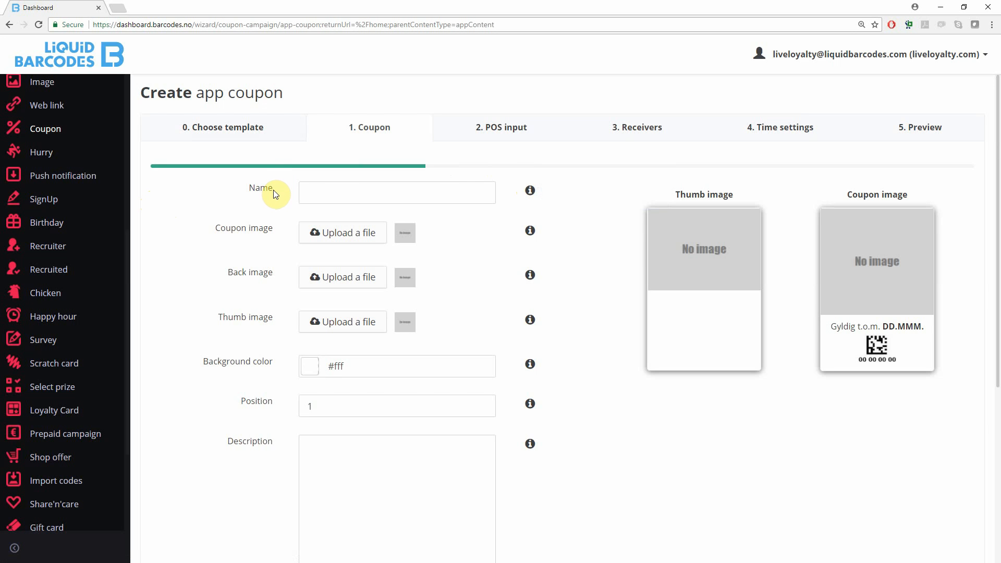
mouse_move(269, 222)
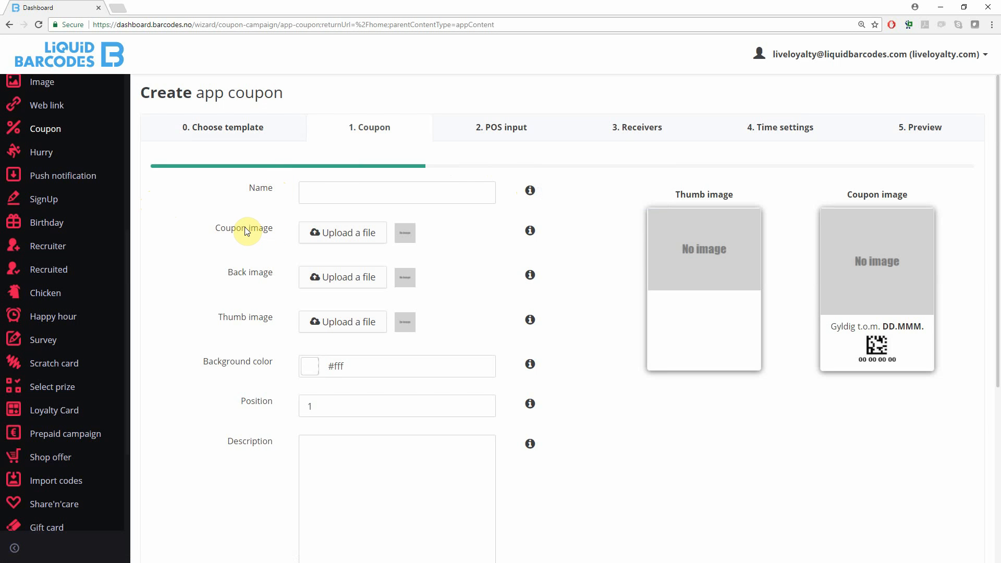
mouse_move(327, 232)
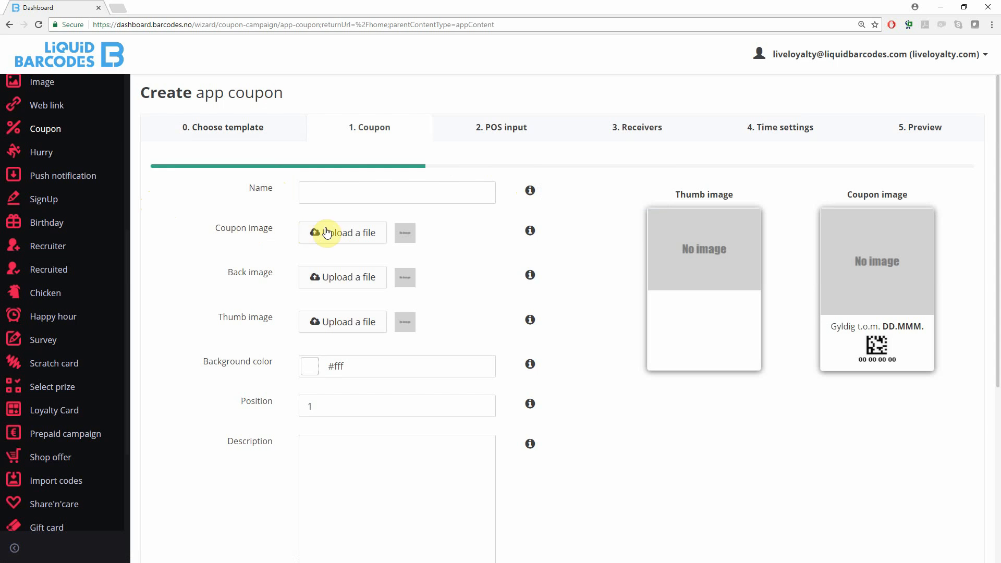
Step: Upload the 25%offCoffee picture as the coupon image shown in the preview
left_click(342, 233)
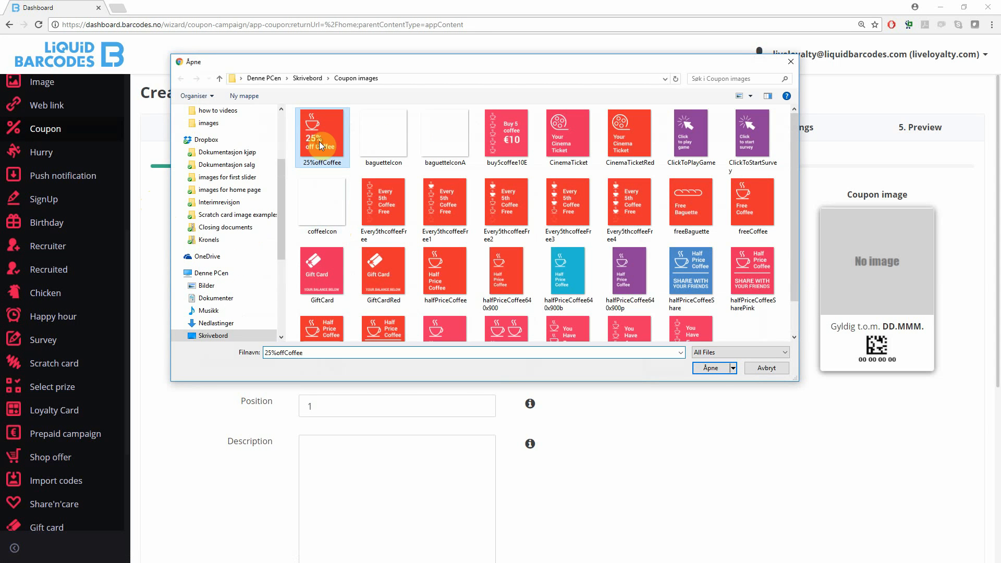
left_click(709, 367)
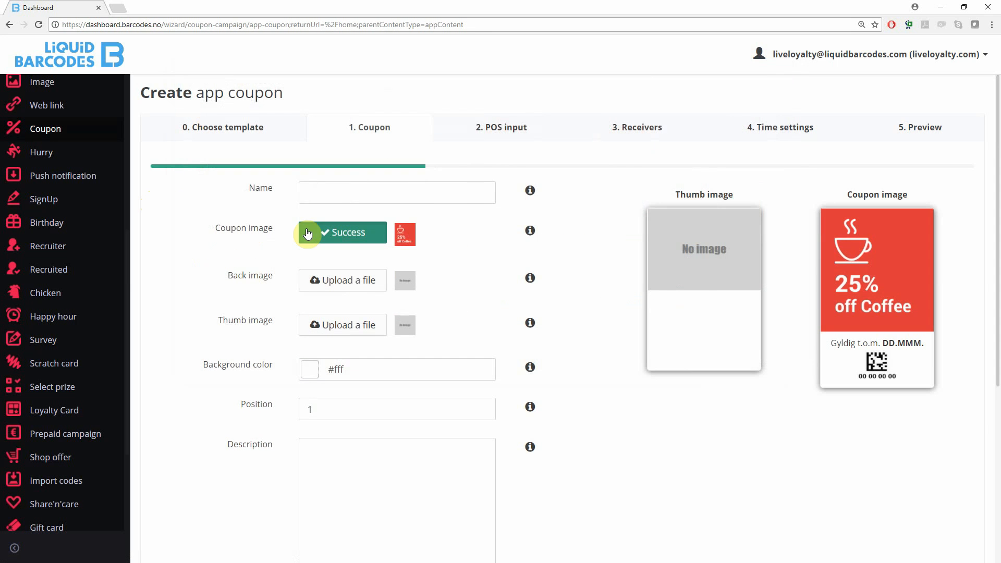
mouse_move(260, 296)
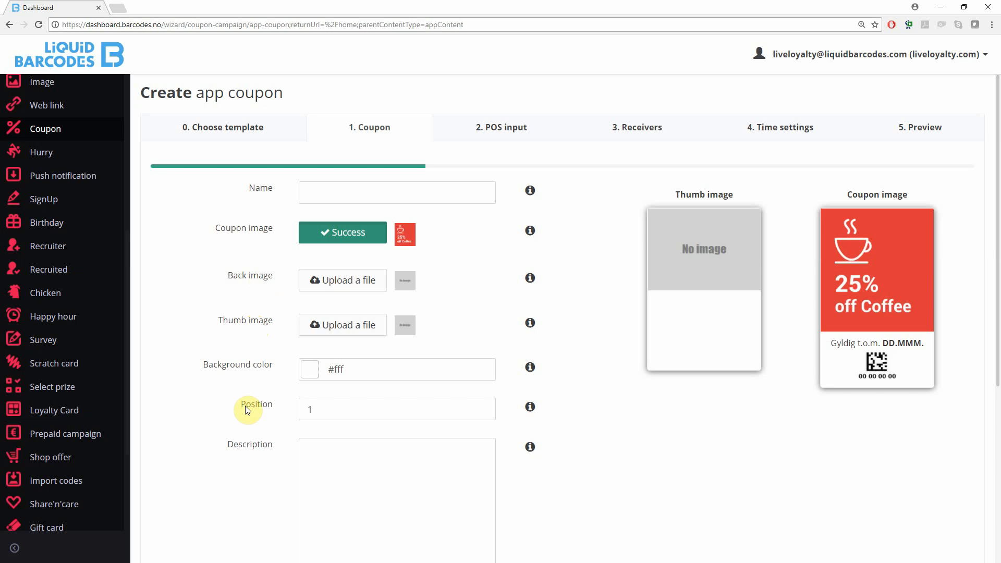
mouse_move(247, 447)
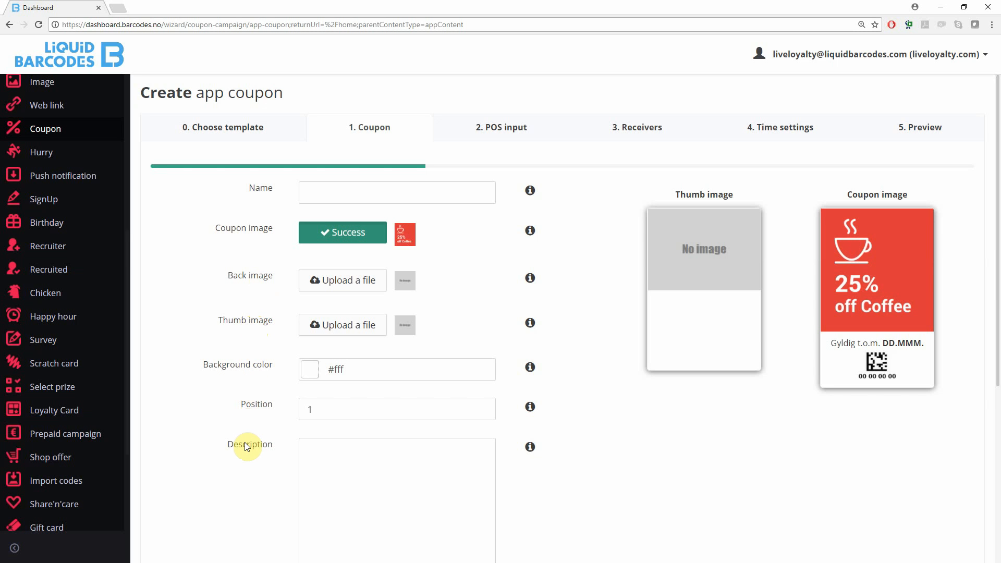
mouse_move(248, 415)
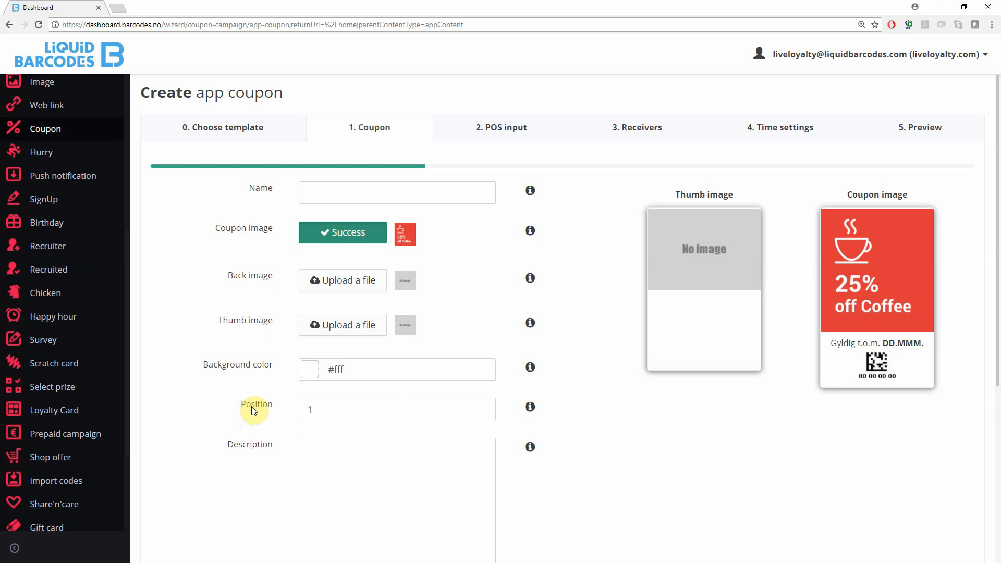
Step: Reveal the Coupon shareable type choices: Not shareable, Issue new, Give away
scroll("down", 3)
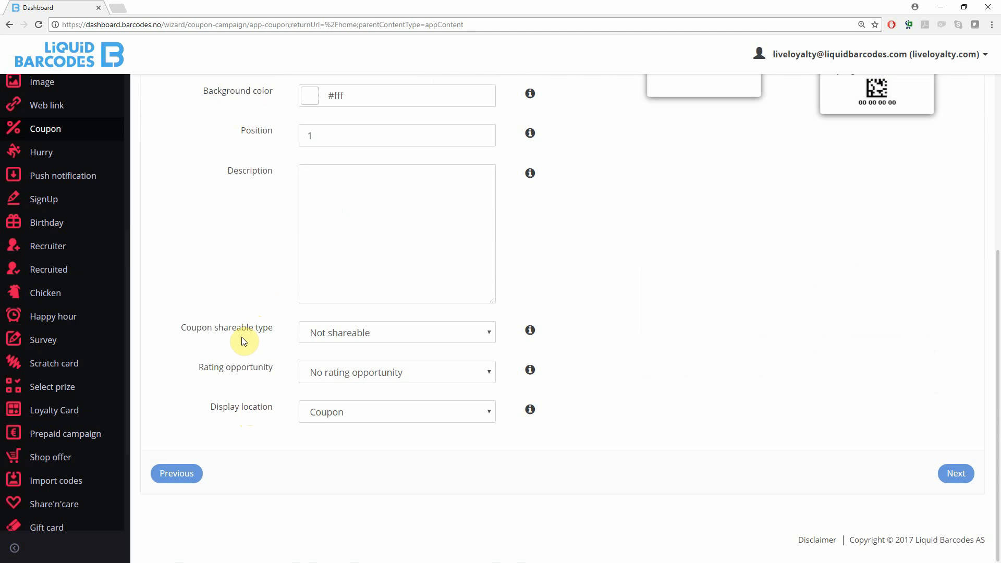
left_click(327, 333)
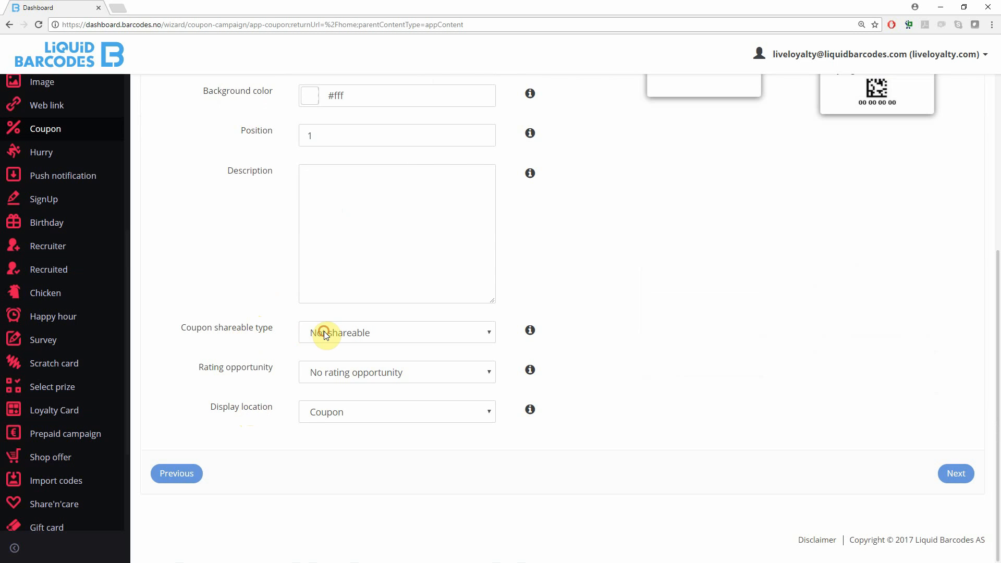
left_click(396, 333)
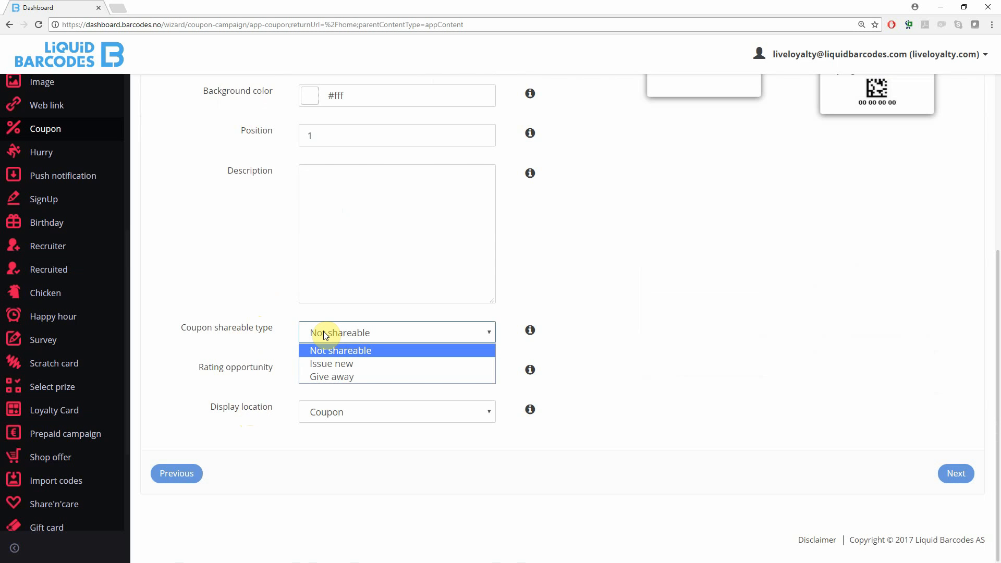
mouse_move(330, 363)
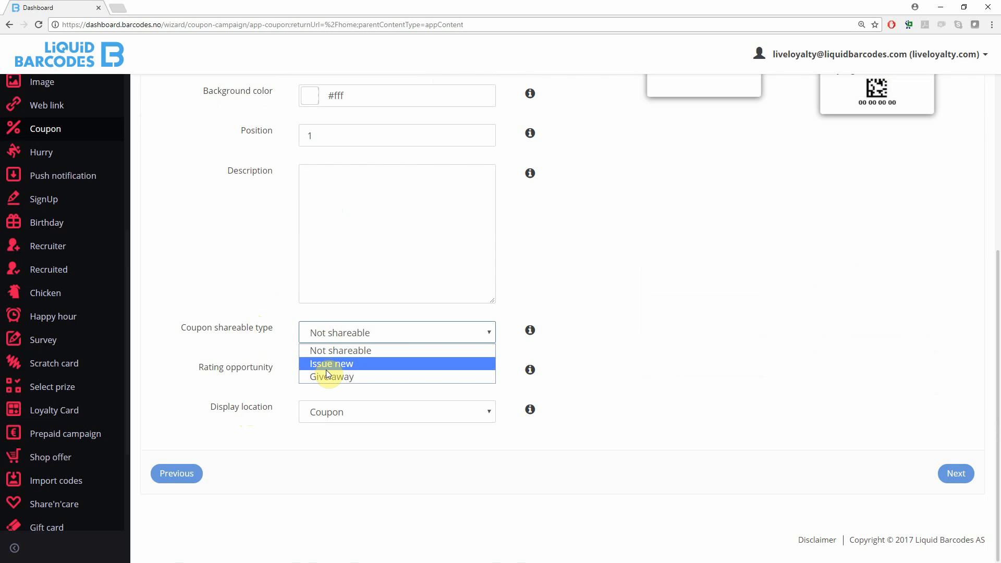